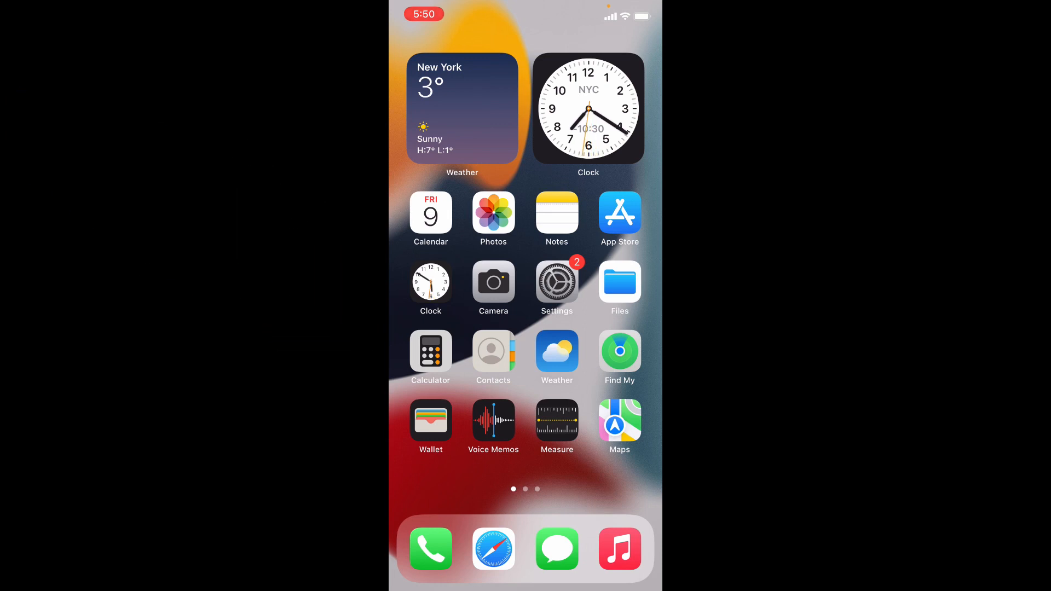
Launch Maps from the Home Screen to show the map around Central Park
click(620, 420)
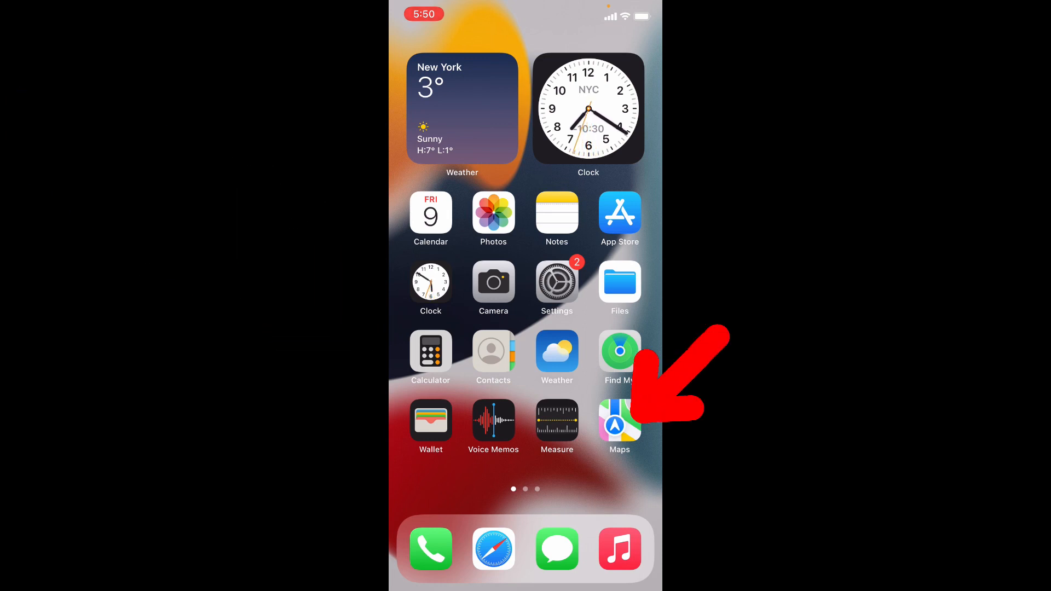
click(619, 418)
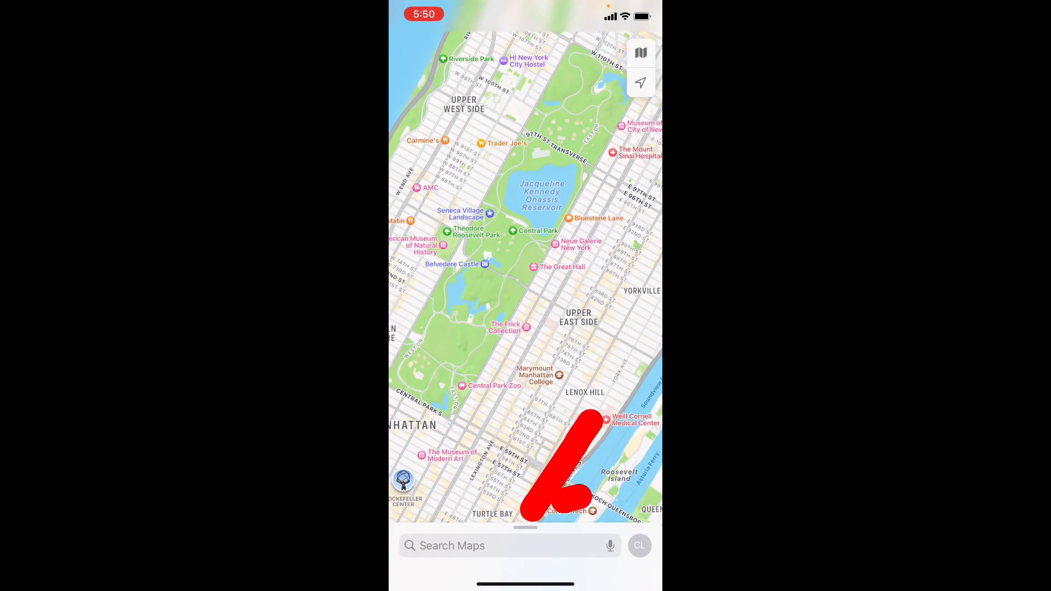
Expand the search card to reveal Siri Suggestions, Favorites, Recents and Guides
click(494, 546)
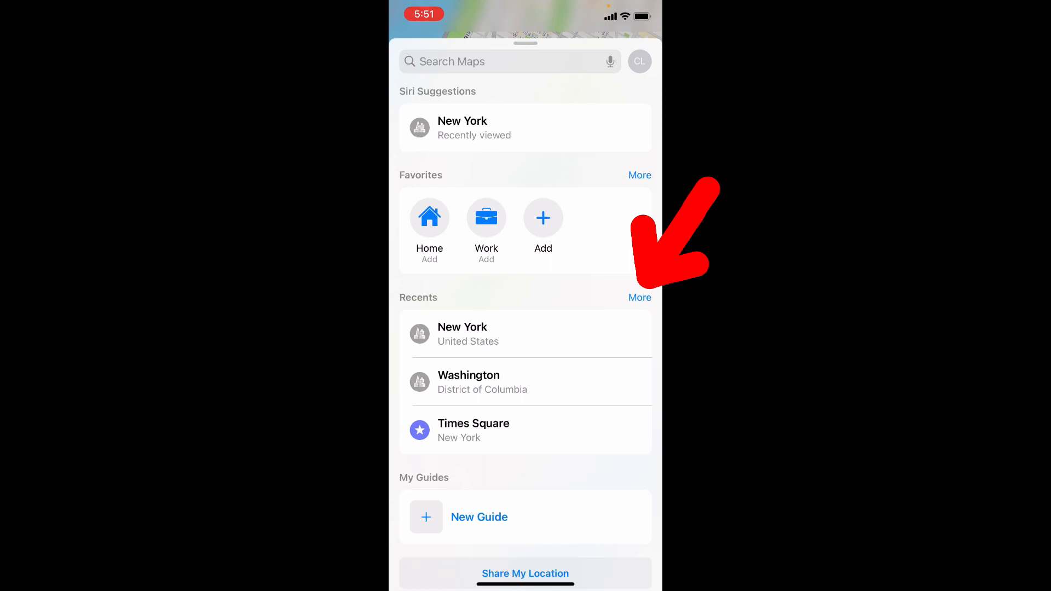
Show the full This Week Recents list with Garment District and New York
click(640, 298)
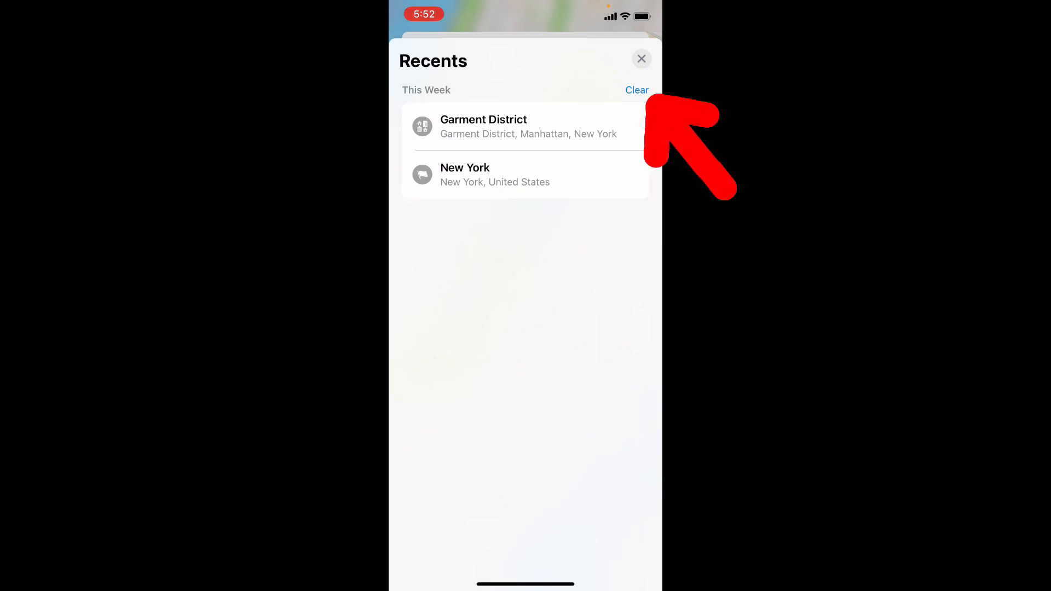
Clear all This Week recent searches from the Recents list
click(641, 58)
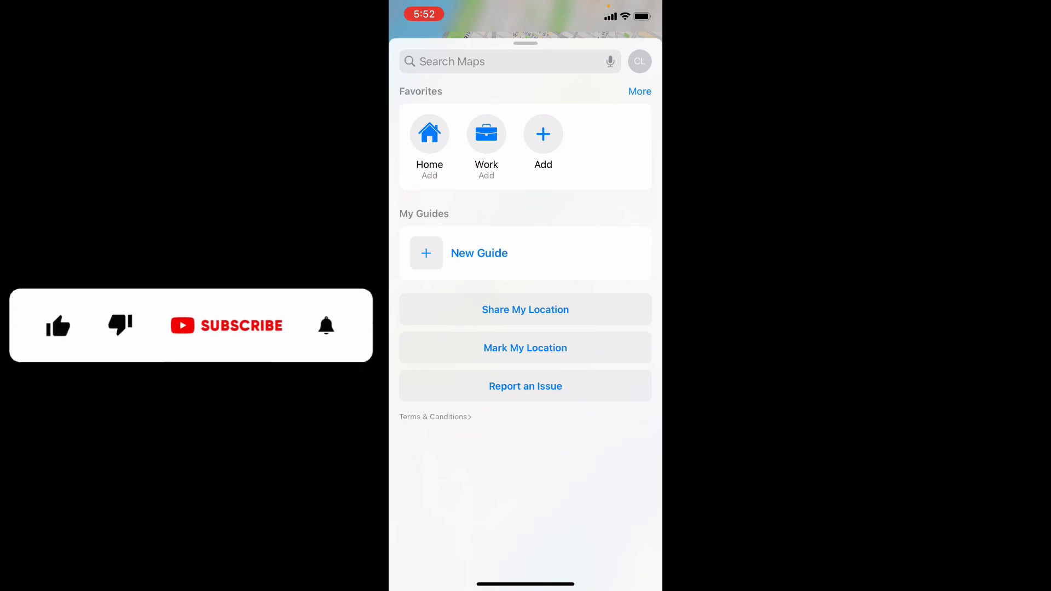
click(56, 322)
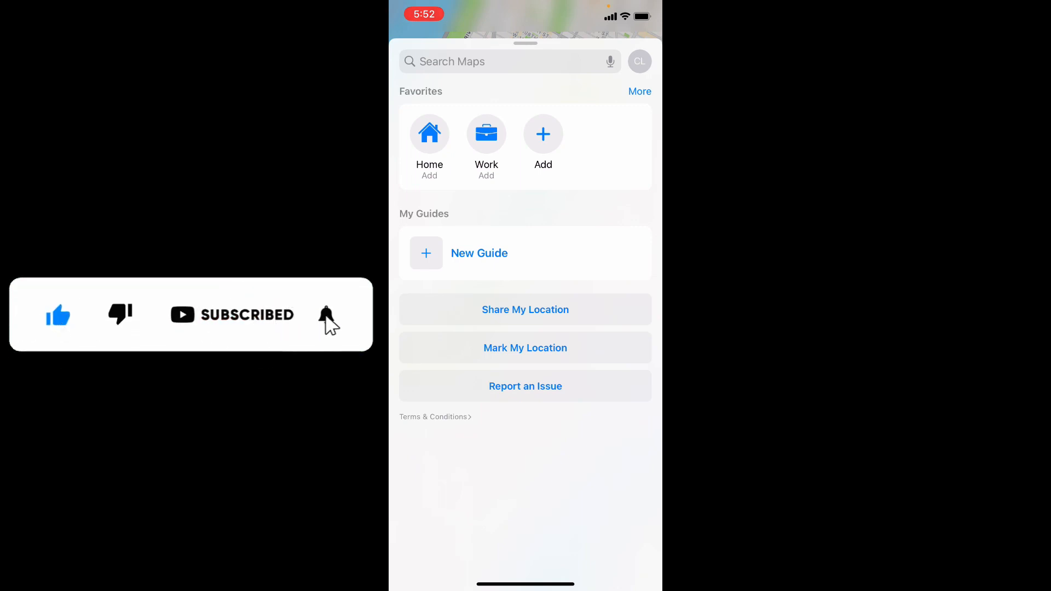
click(326, 315)
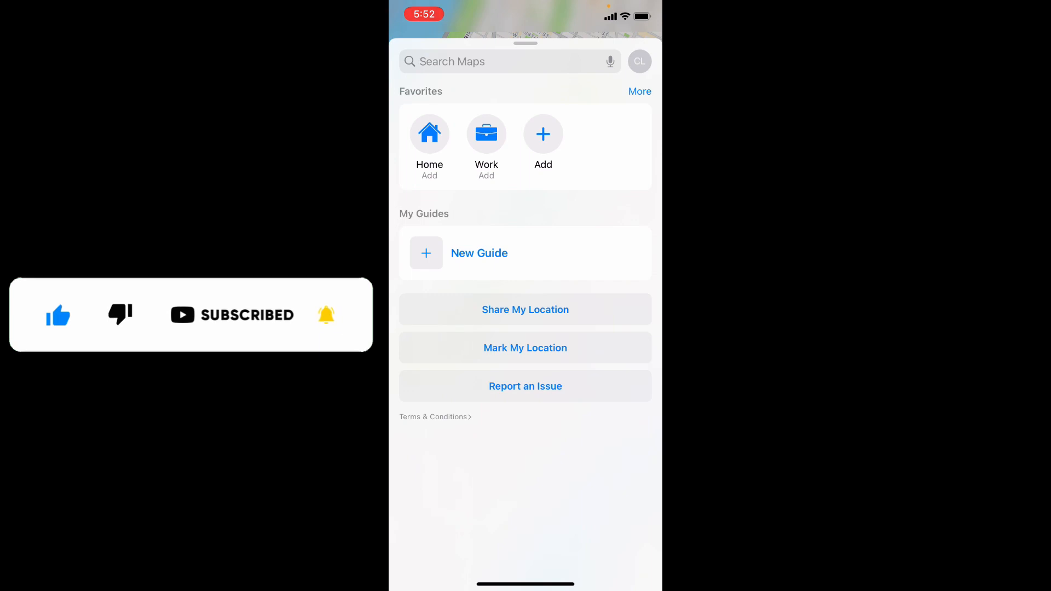